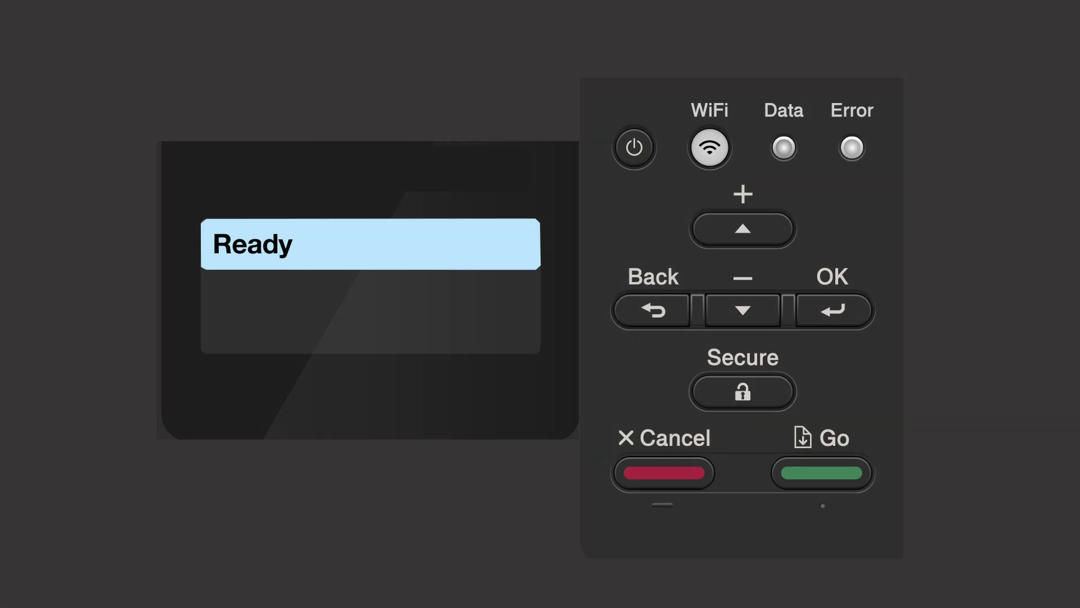
- Choose WPS/Push Button on the printer panel and enable WLAN until 'Press Key on rtr' shows
click(708, 147)
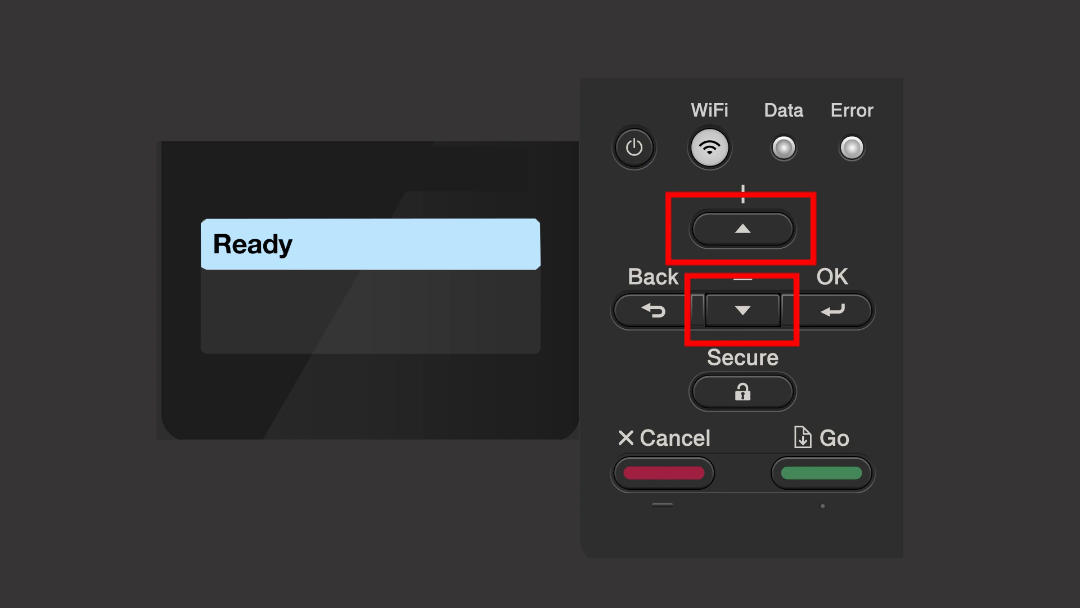
click(742, 228)
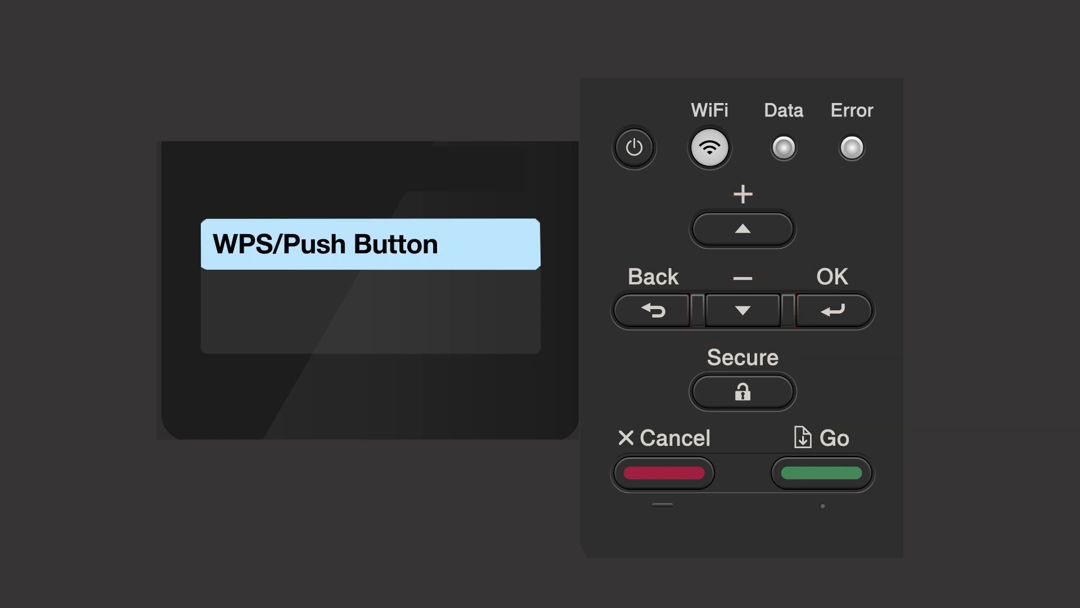
click(832, 309)
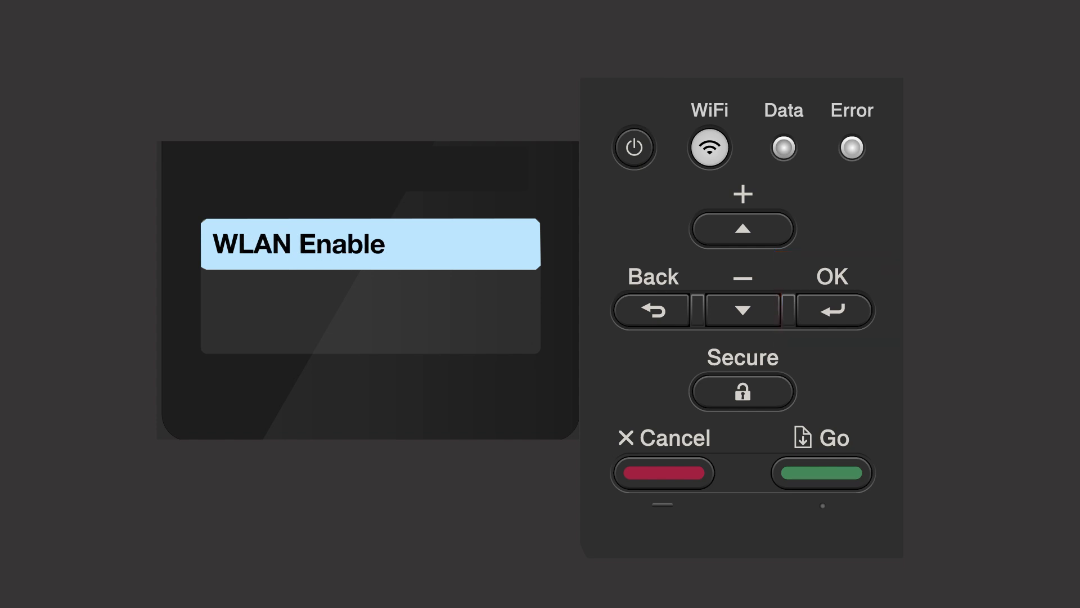
click(741, 229)
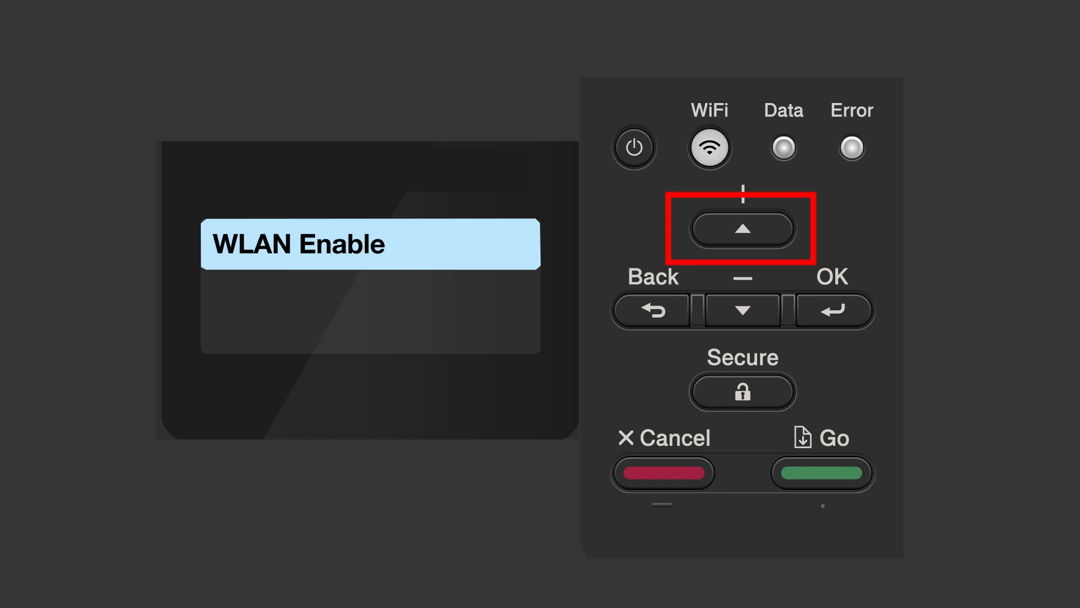
click(741, 228)
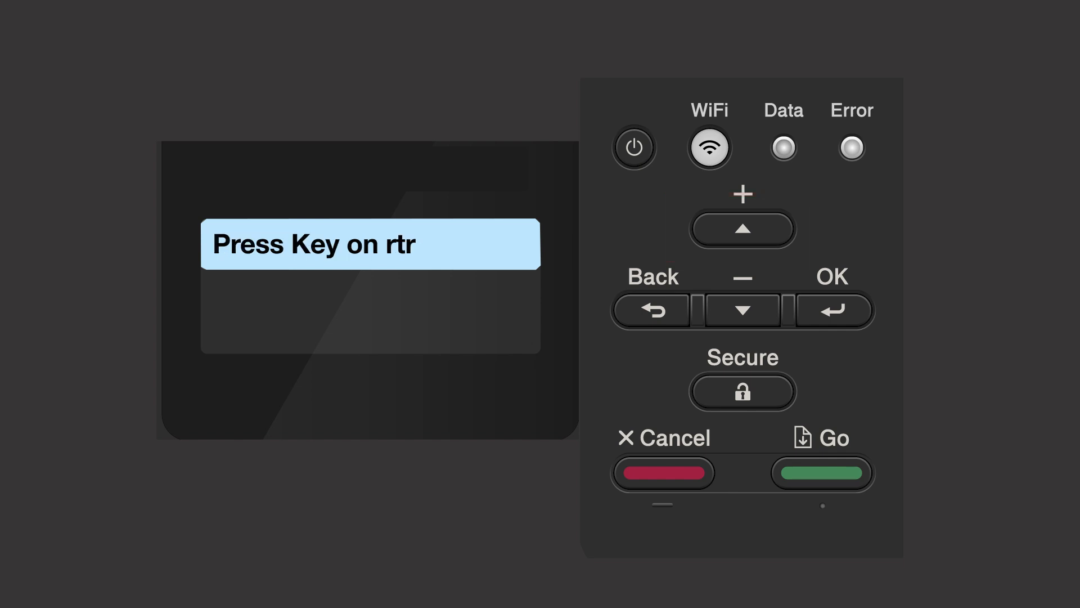
click(741, 228)
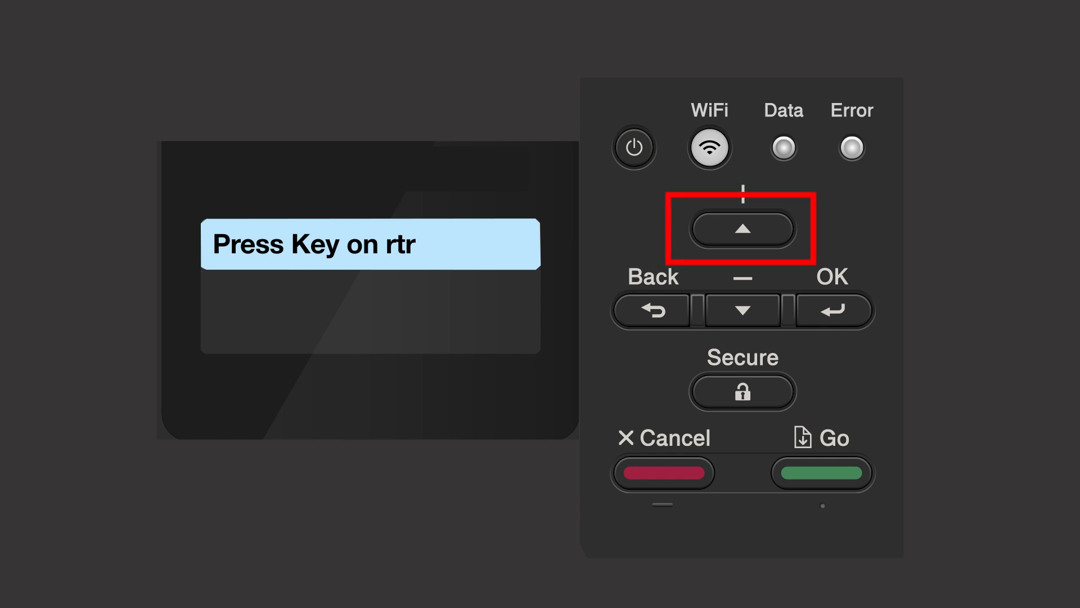
click(741, 228)
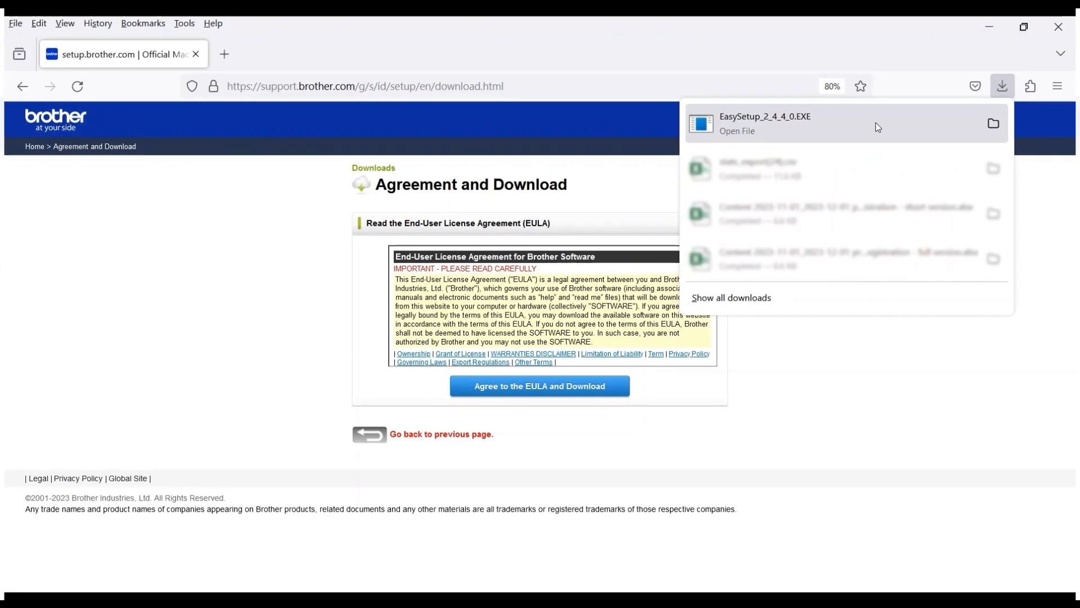
- Run EasySetup_2_4_4_0.EXE from the Firefox Downloads panel
click(766, 123)
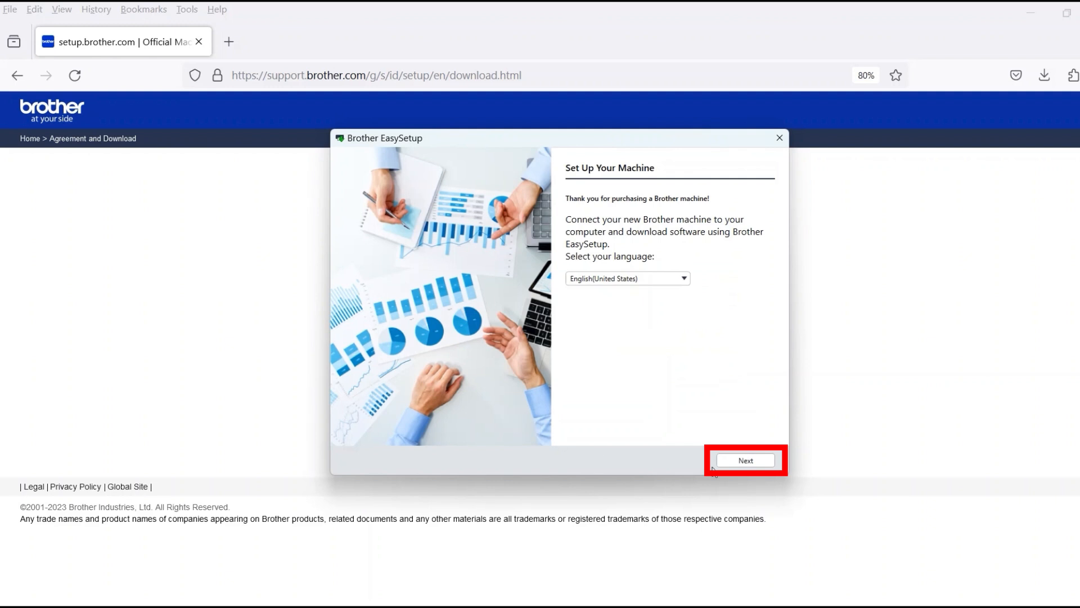
- Keep English (United States) and accept the EasySetup license agreement
click(745, 461)
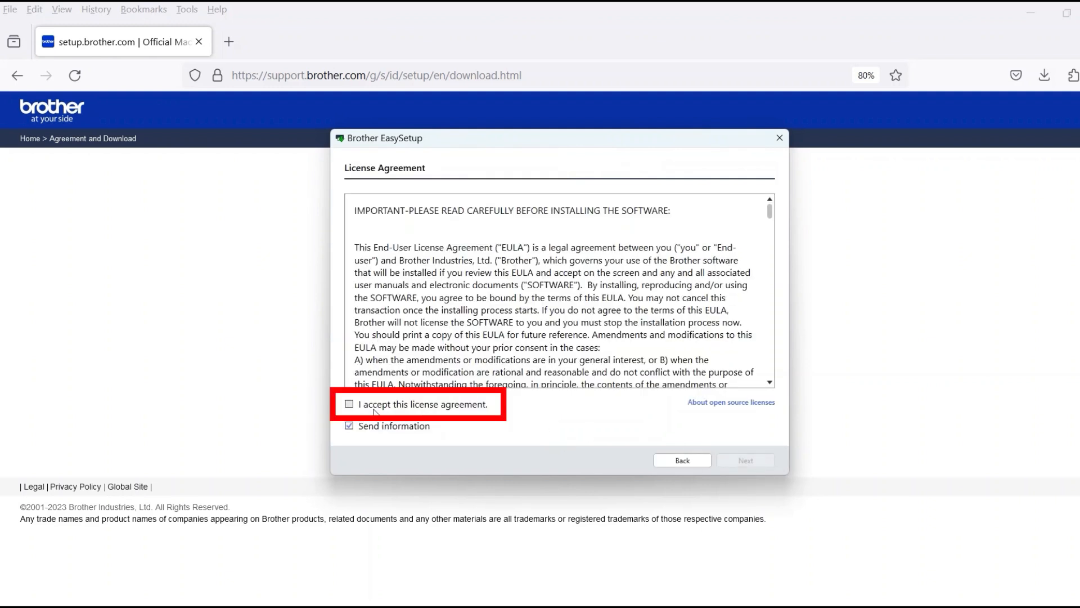
click(349, 404)
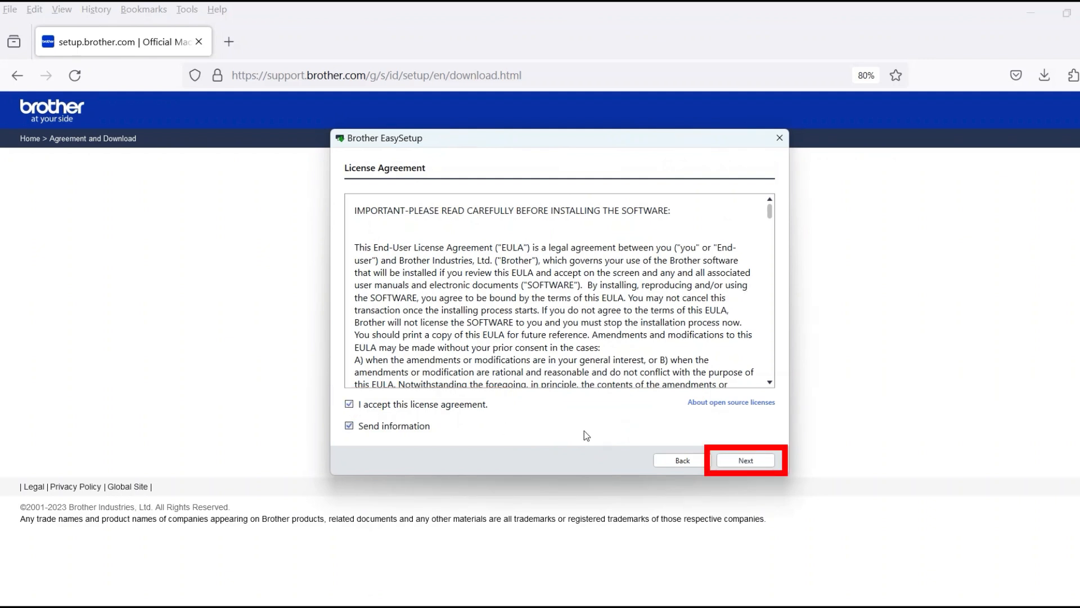
click(743, 460)
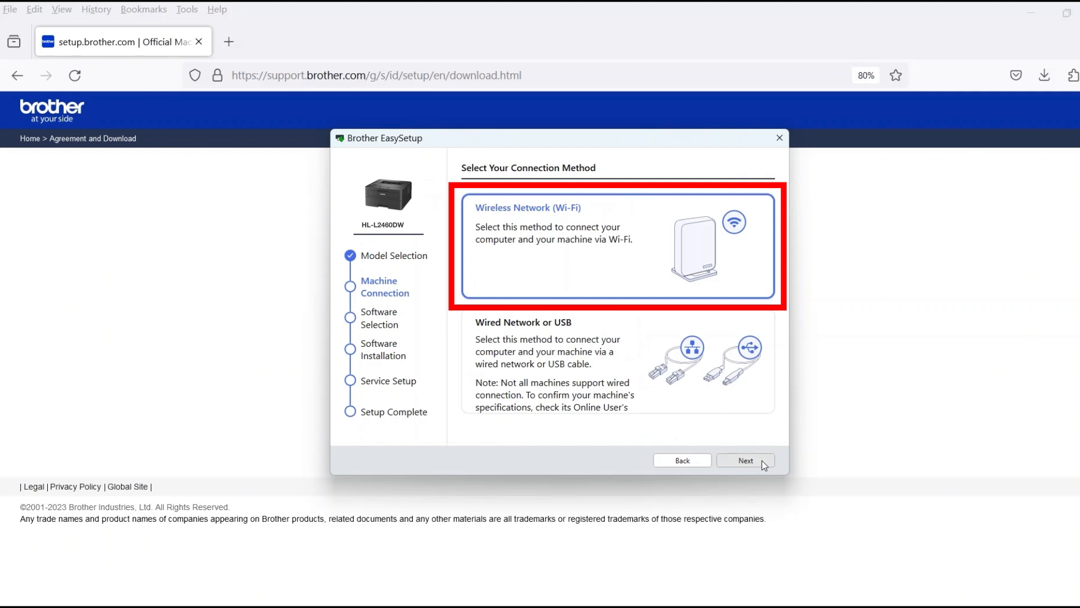
- Choose Wireless Network (Wi-Fi) and proceed with the HL-L2460DW series model
click(744, 460)
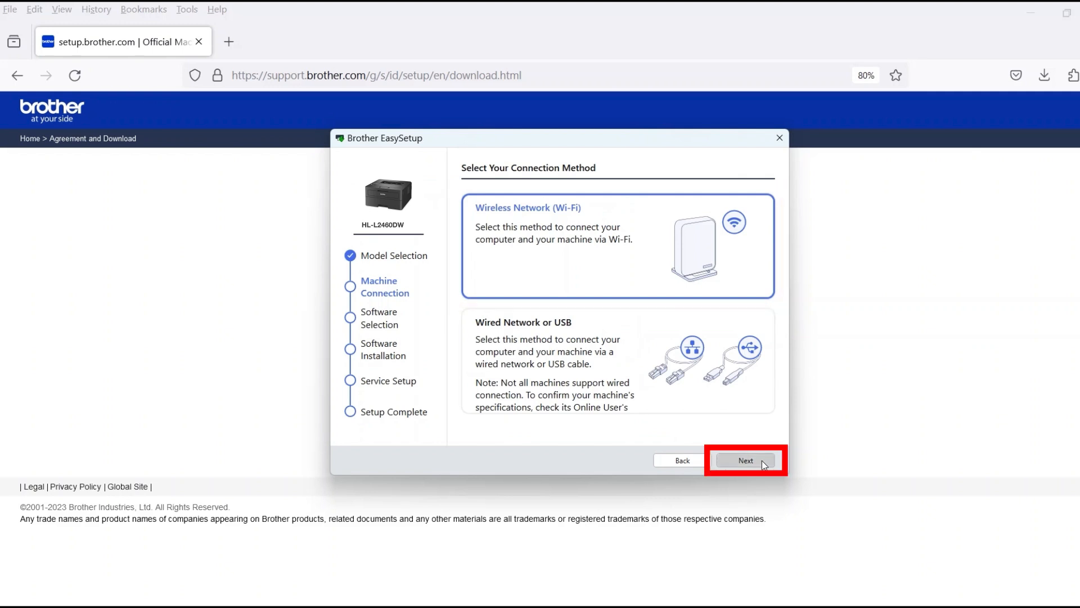
click(745, 461)
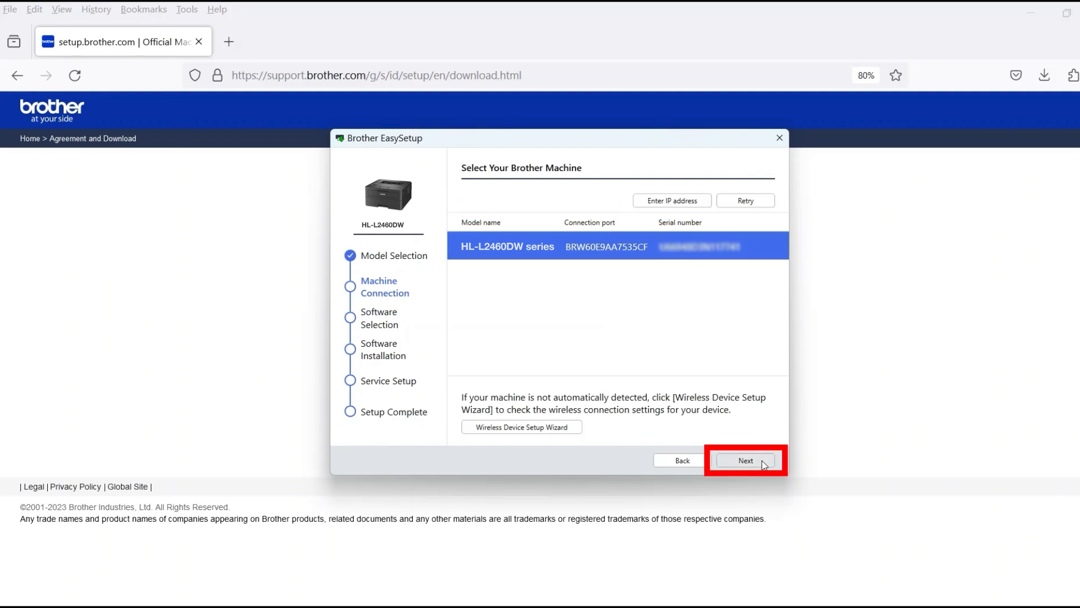
click(745, 461)
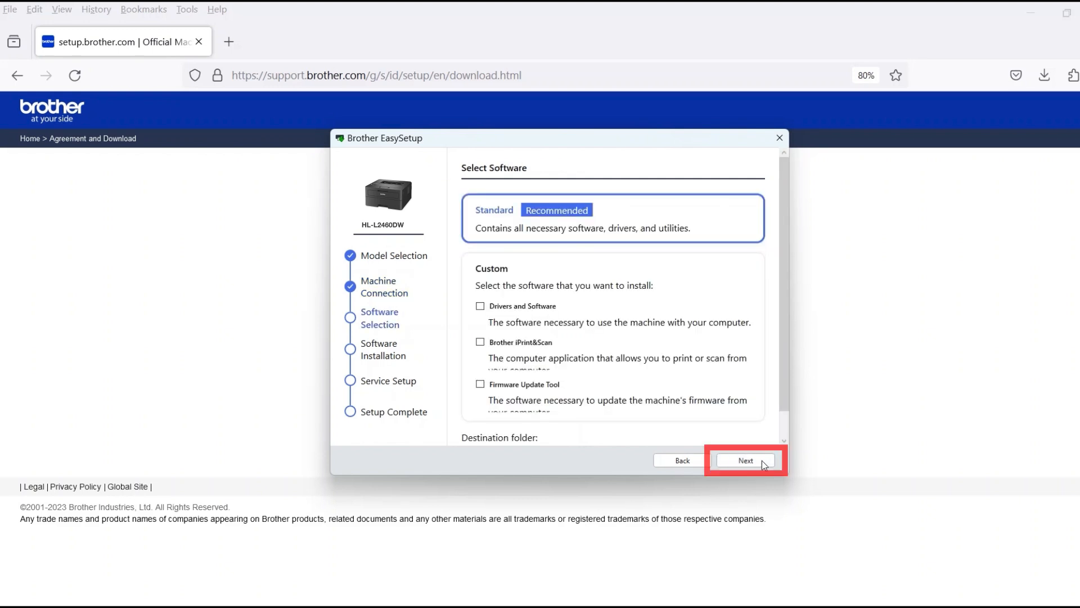
- Install the Standard recommended software and close the completed setup
click(745, 461)
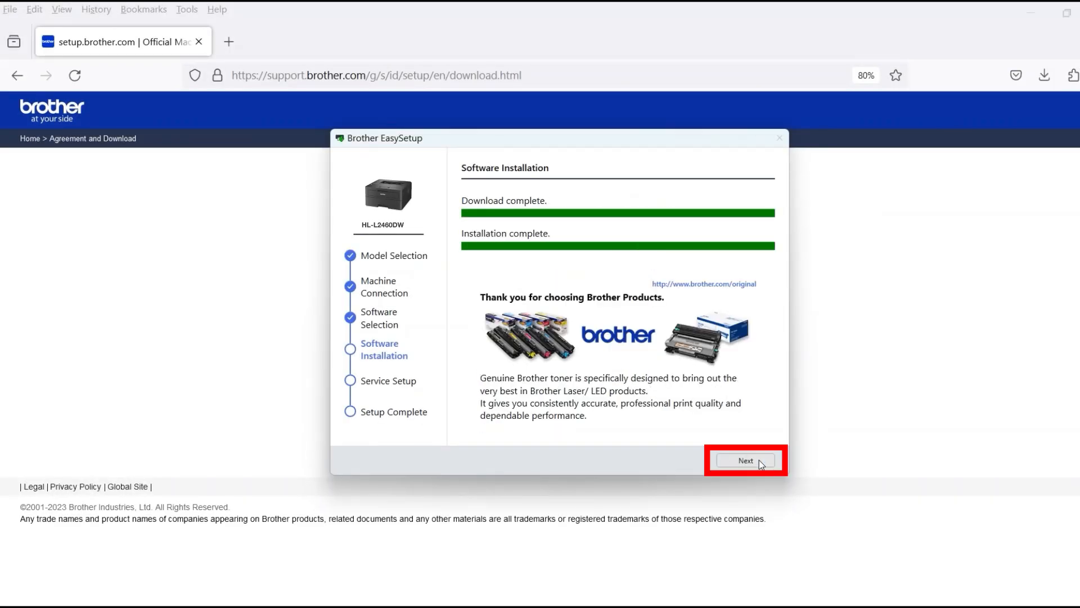
click(745, 460)
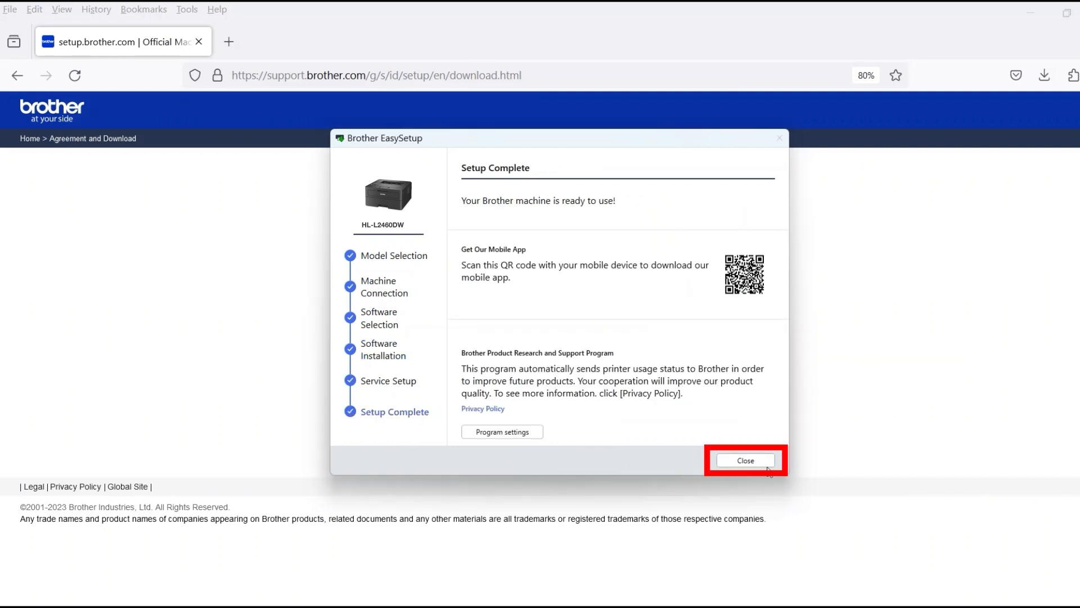
click(745, 460)
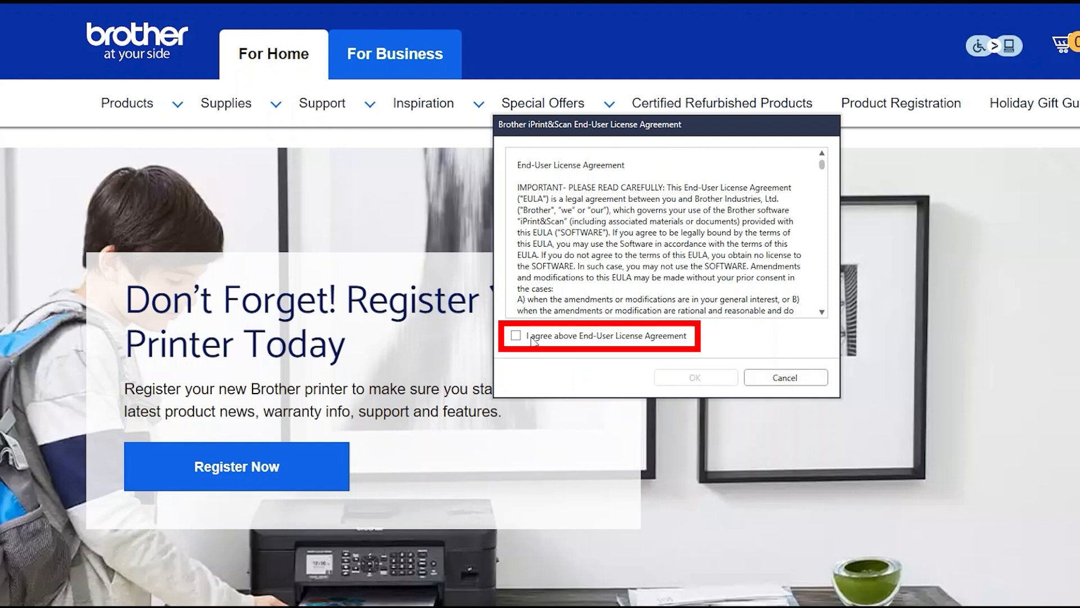
- Agree to the iPrint&Scan End-User License Agreement
click(516, 339)
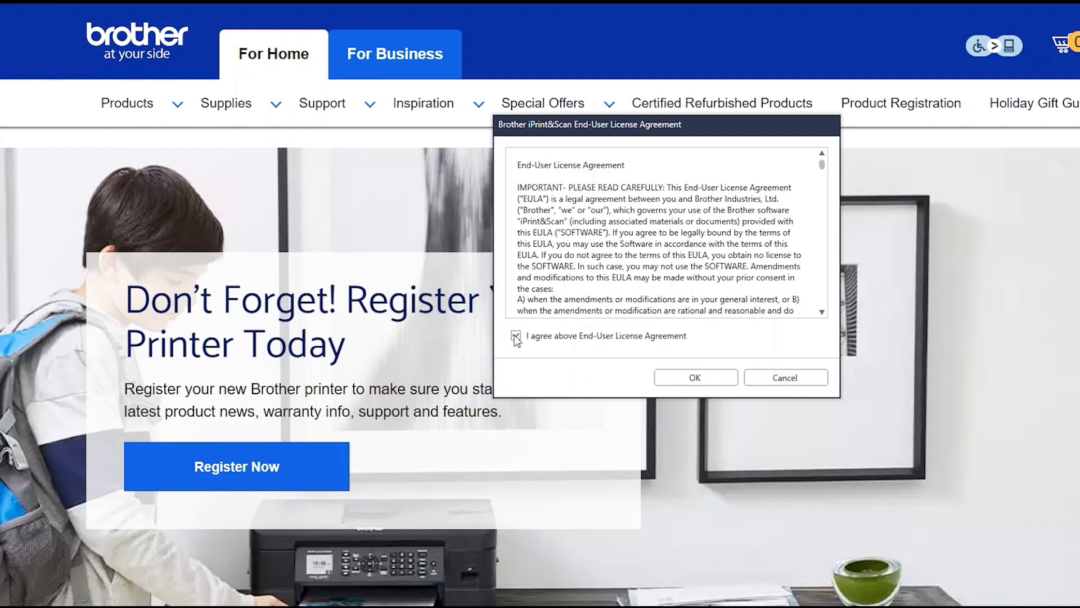
click(694, 377)
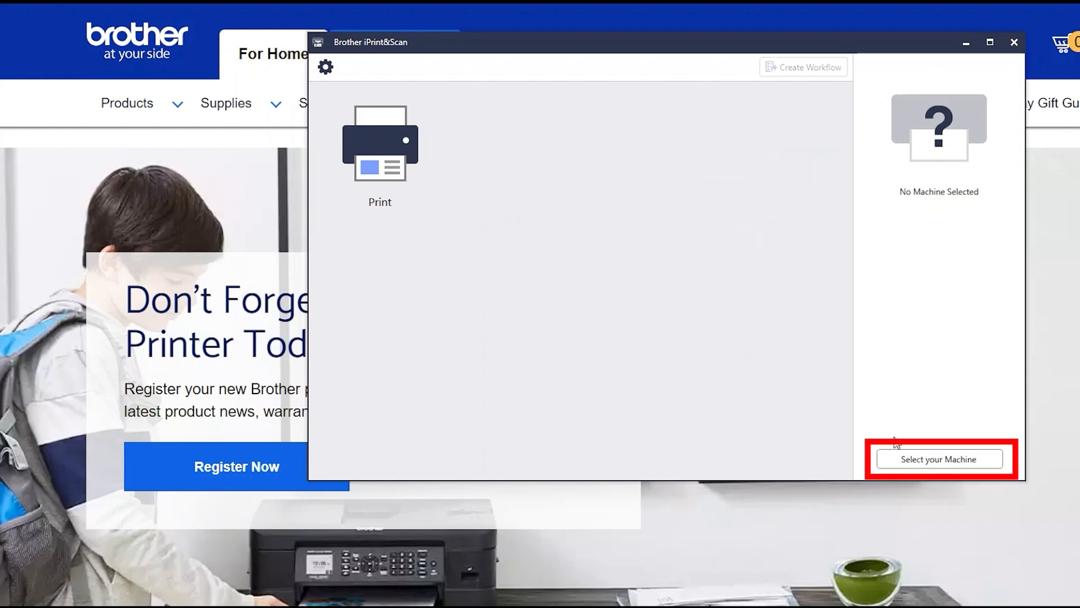
- Select the HL-L2460DW series as the machine and dismiss the summary
click(938, 459)
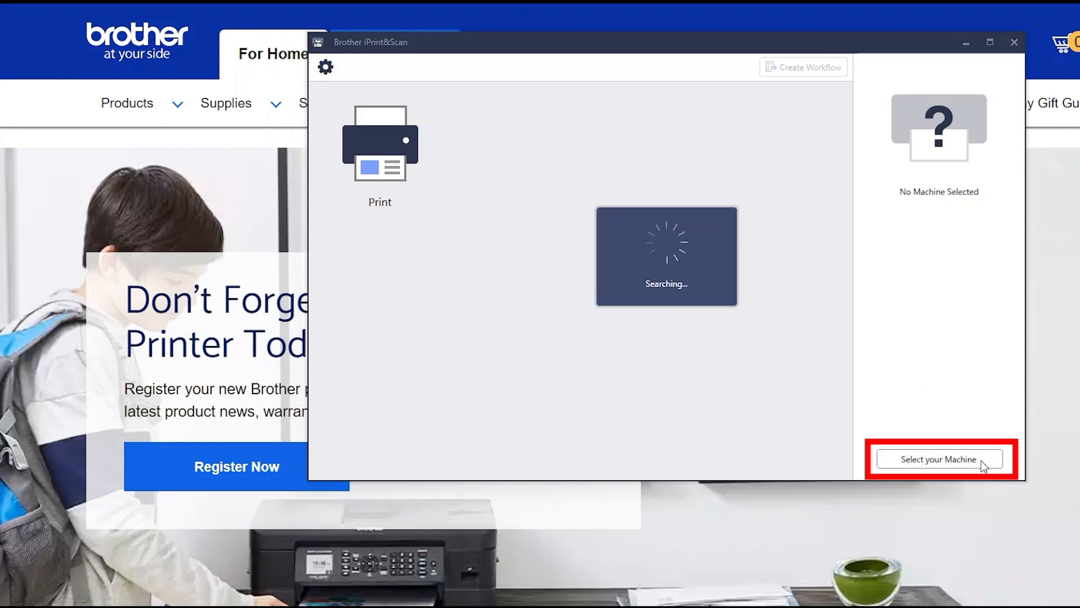
click(938, 459)
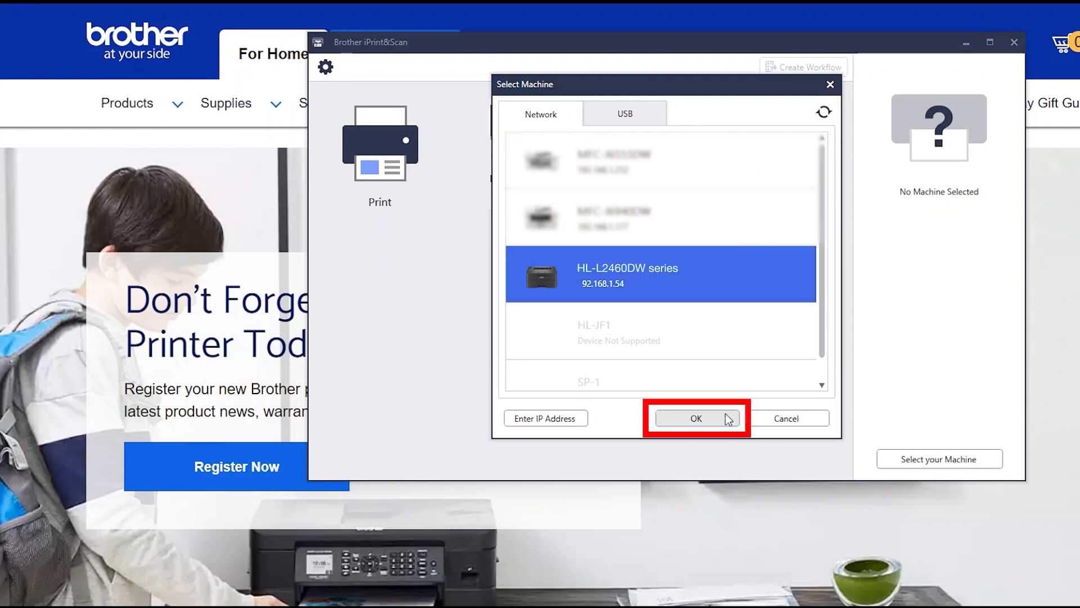
click(695, 419)
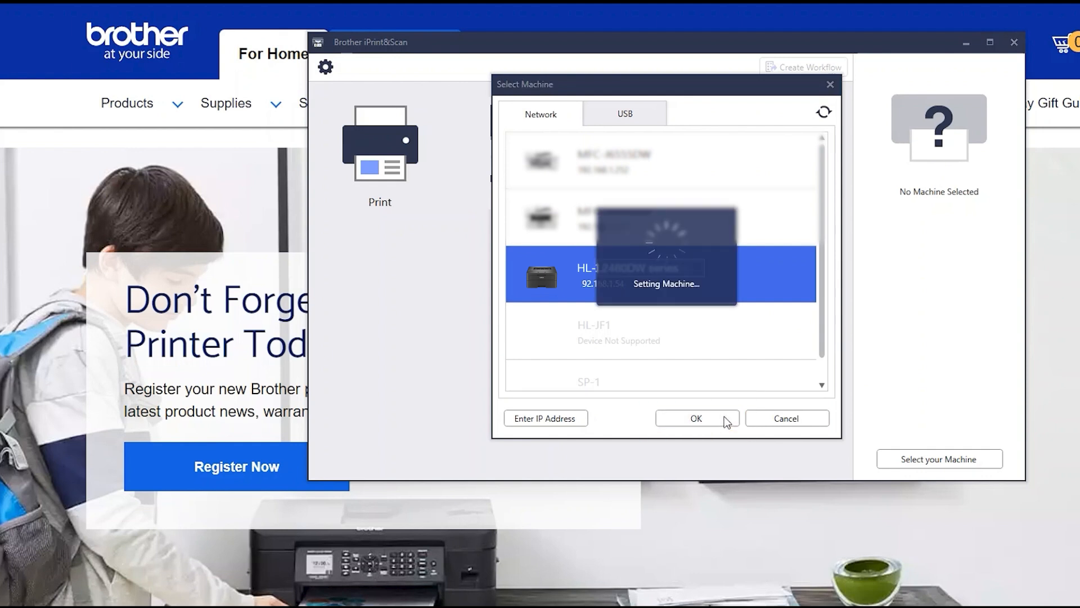
click(695, 419)
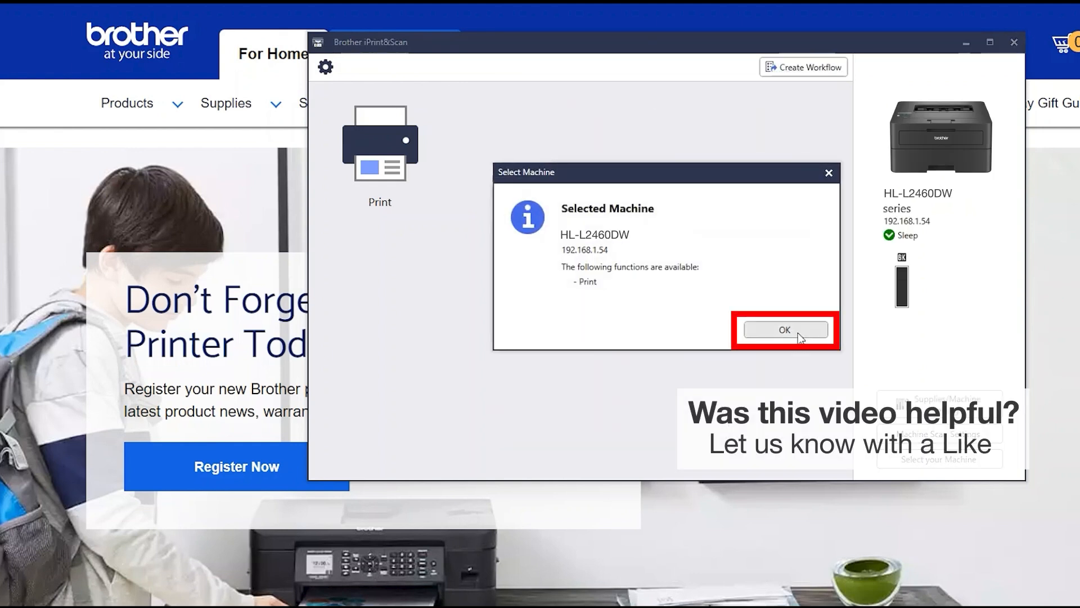
click(783, 330)
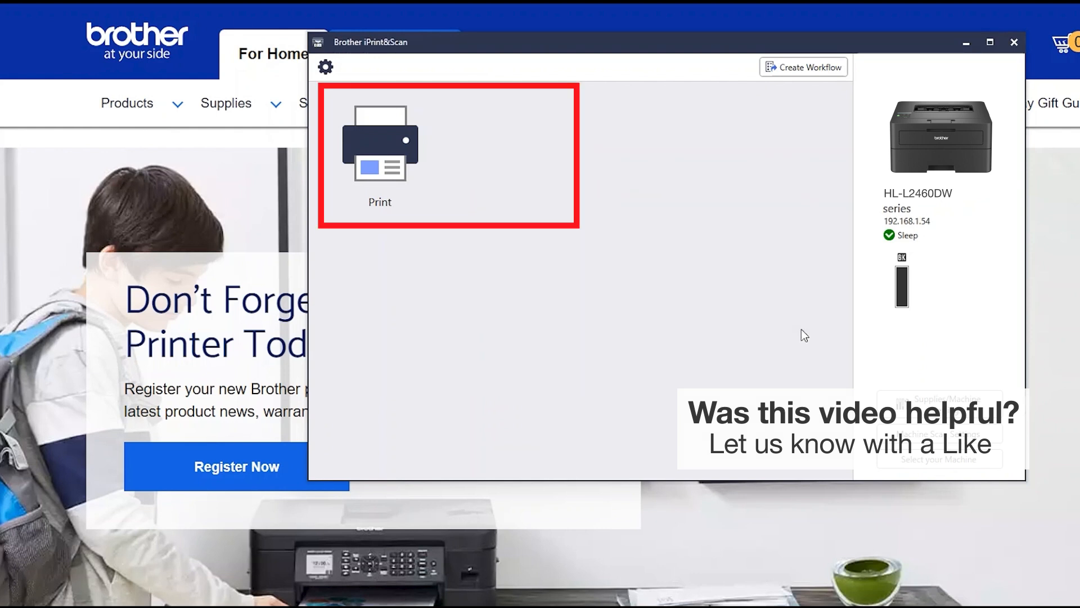